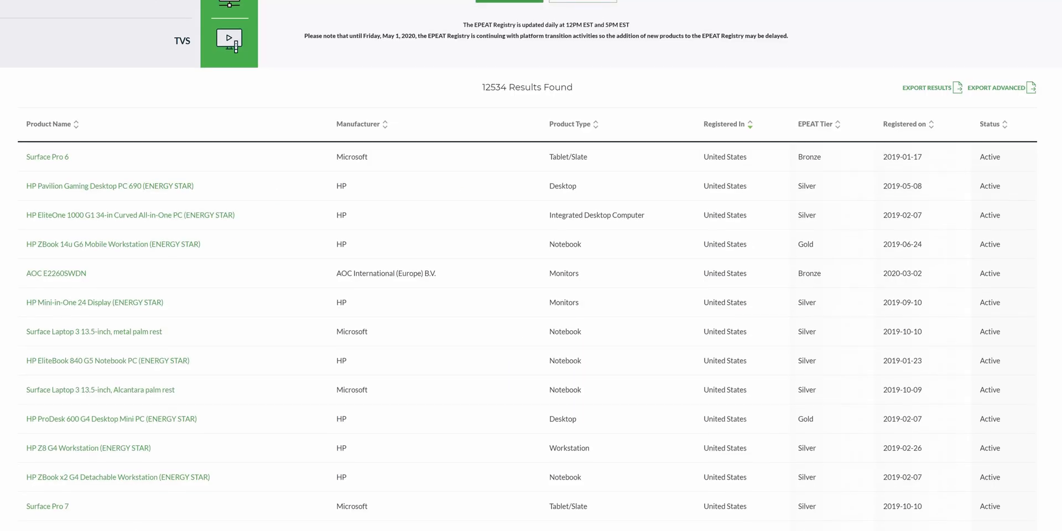
scroll("down", 3)
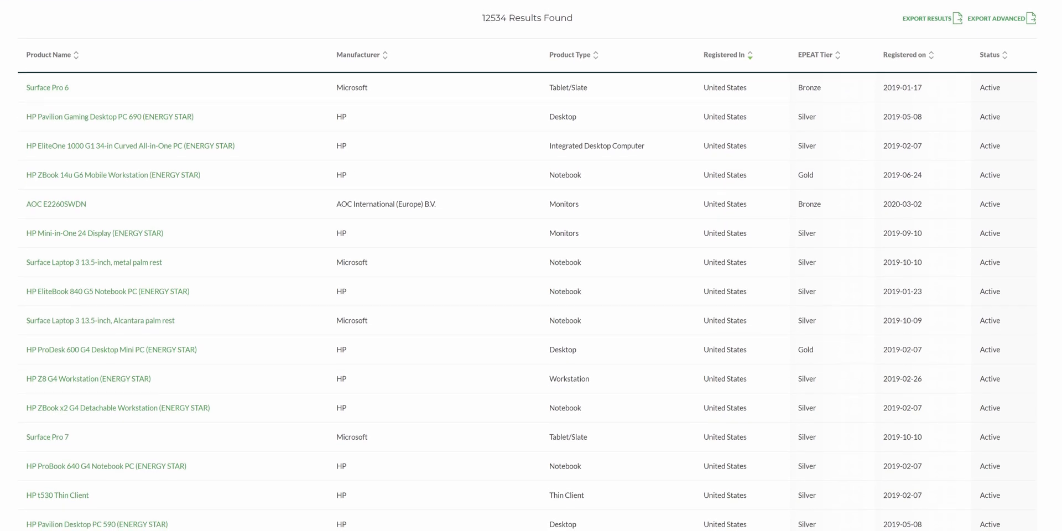
scroll("down", 3)
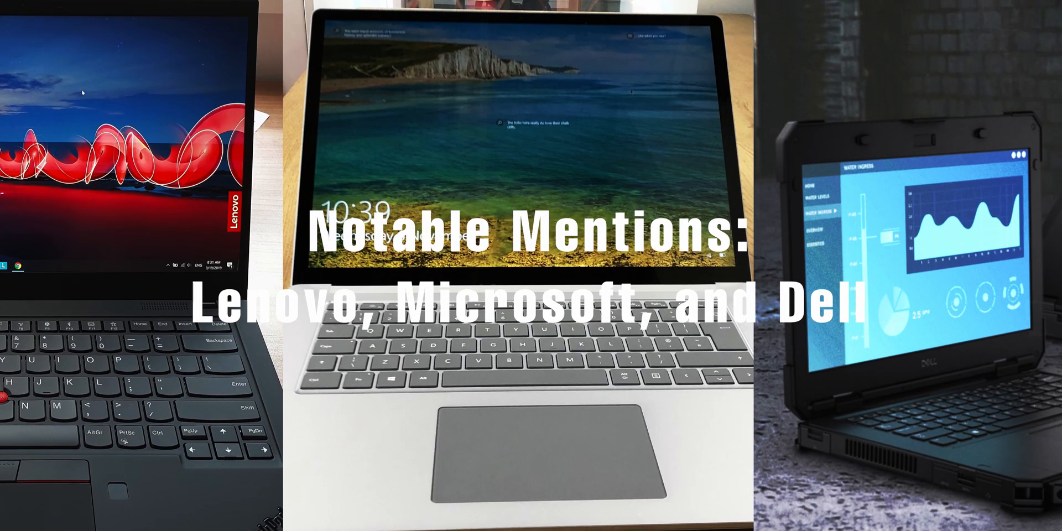
type("Do you th")
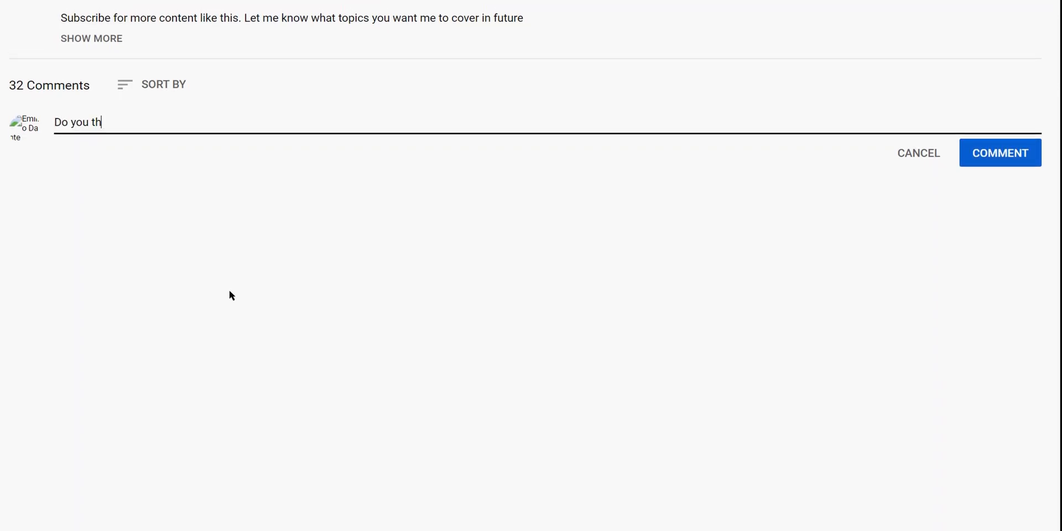
type("ink I should get a")
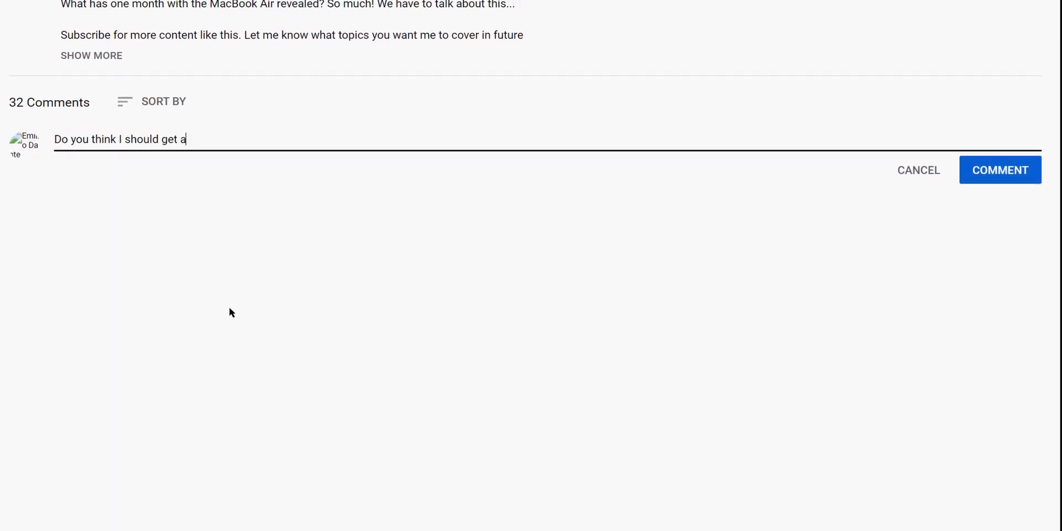
type("Mac for school")
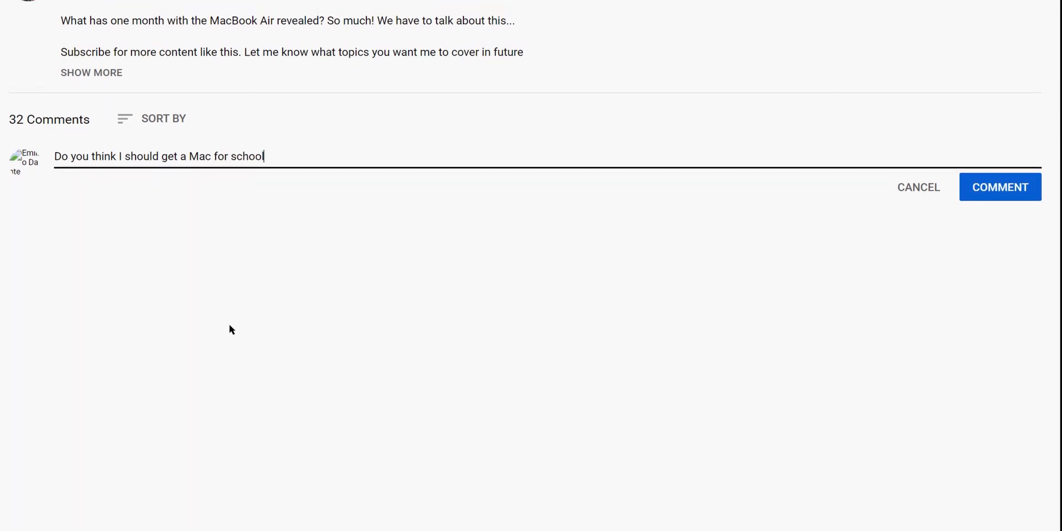